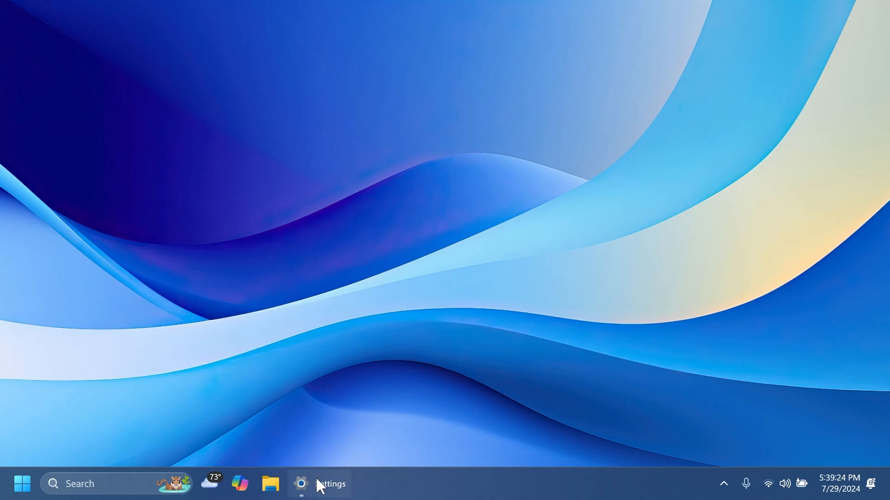
- Check the build number in Settings and close it again
left_click(300, 483)
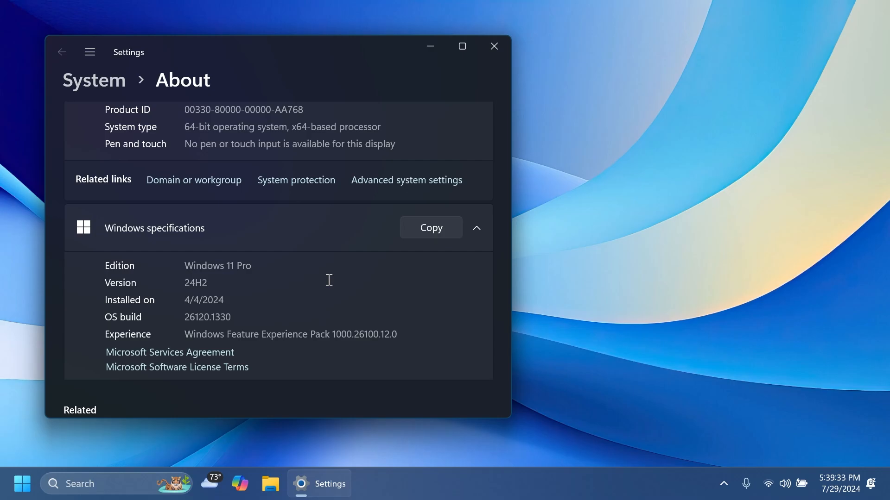
left_click(493, 46)
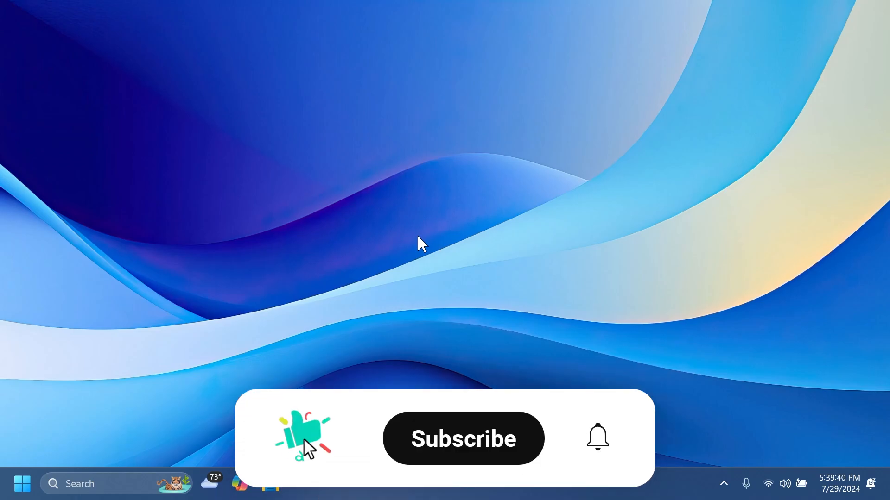
left_click(463, 439)
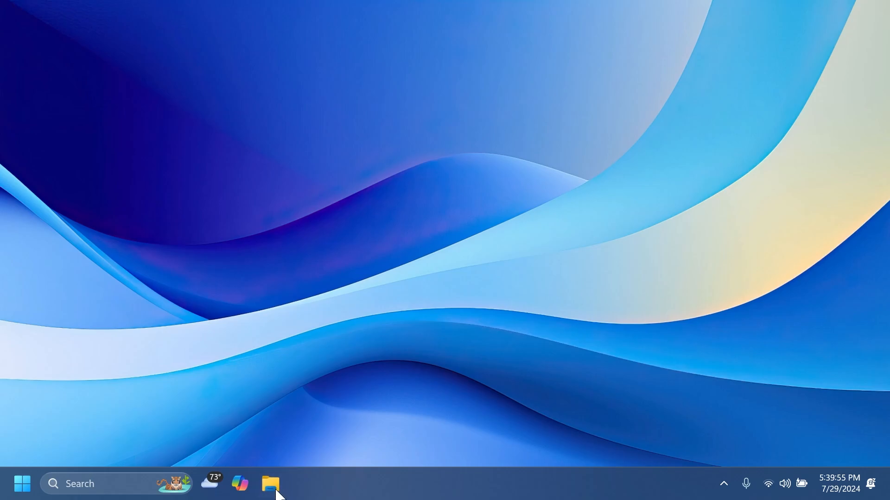
- Launch File Explorer and get Pictures showing in a second tab
left_click(271, 484)
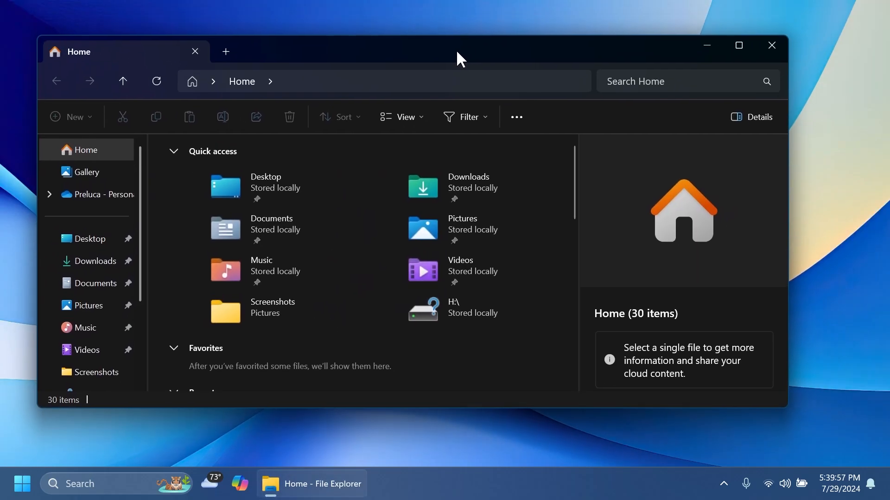
right_click(78, 52)
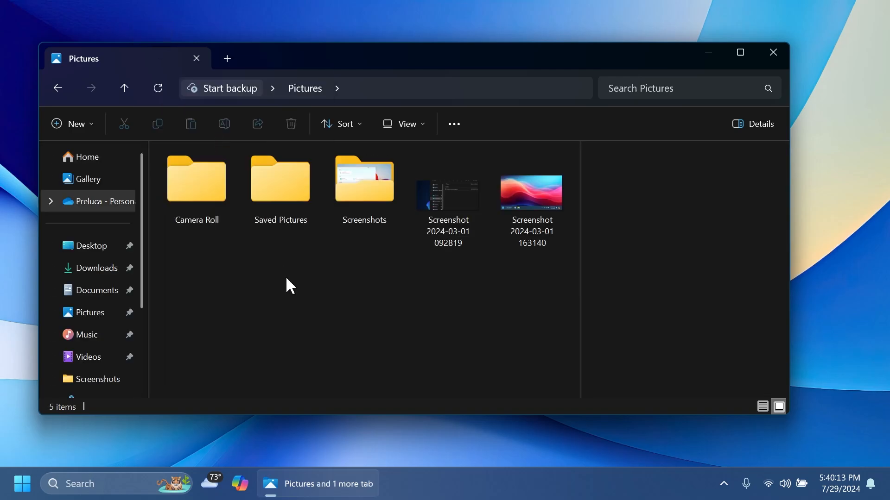
left_click(227, 58)
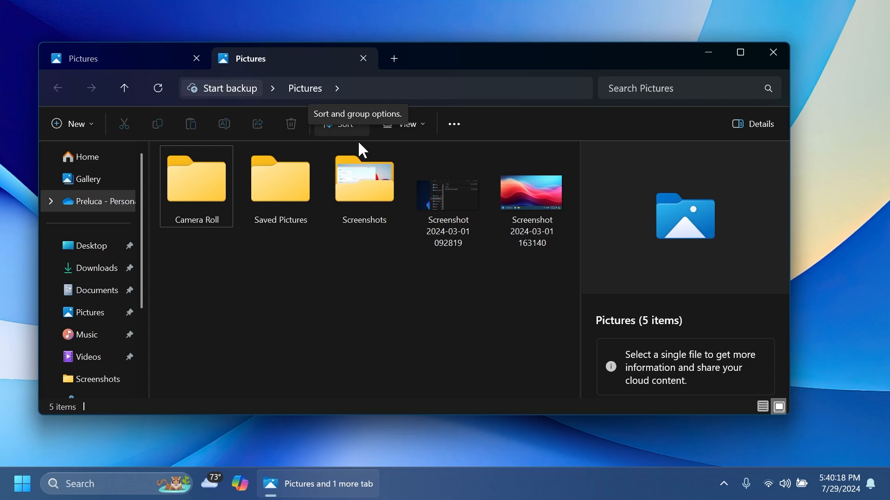
mouse_move(376, 300)
type("narr")
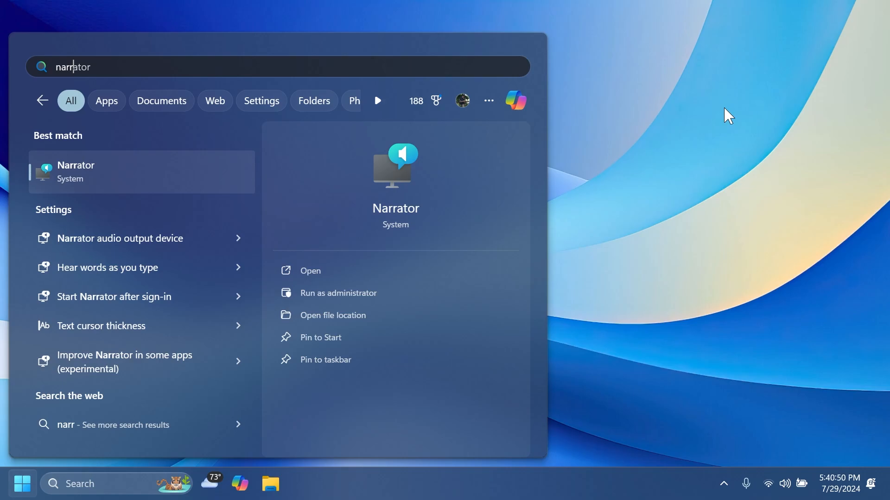
- Choose the Narrator settings result to bring up the Settings app
left_click(310, 270)
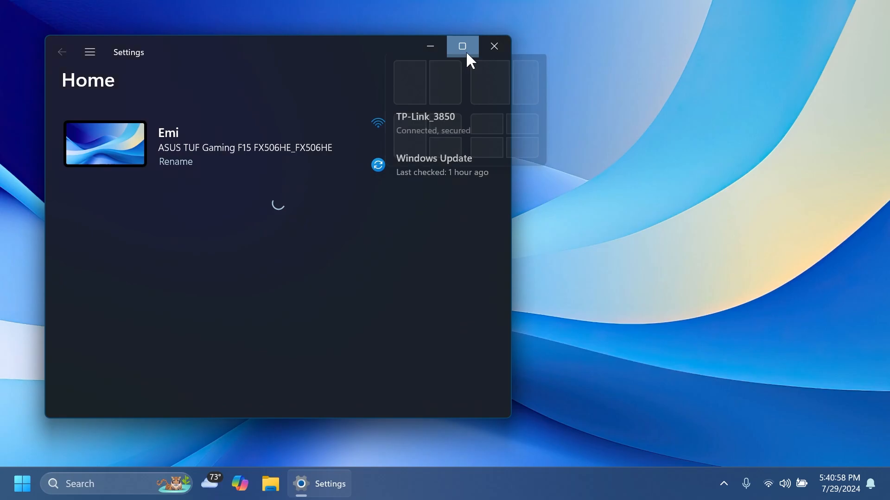
- Maximize Settings, visit System > Power & battery, and return to Home
left_click(462, 47)
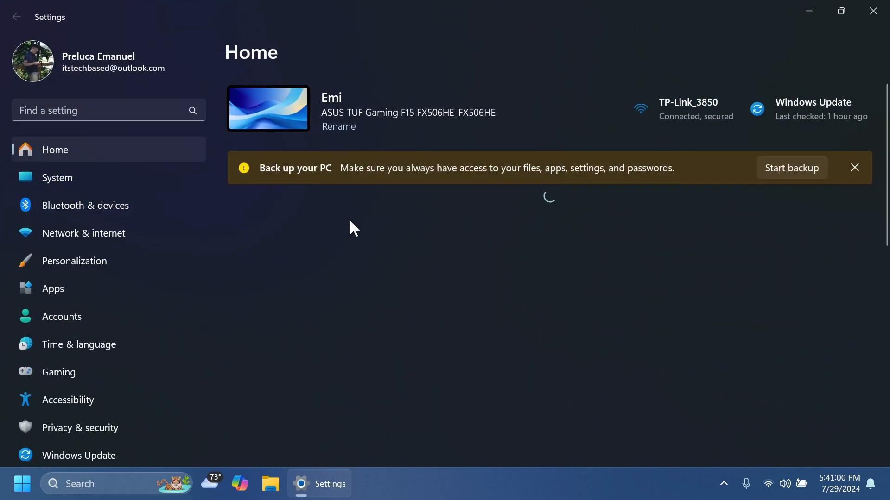
left_click(56, 178)
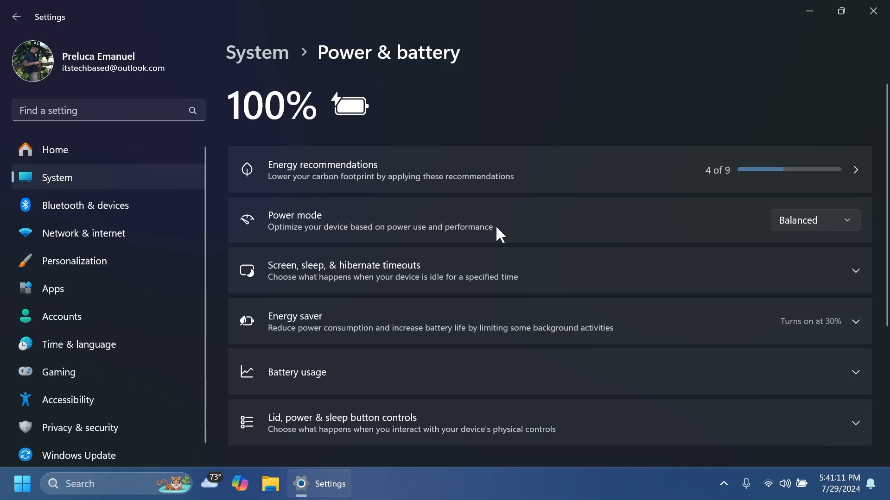
mouse_move(538, 233)
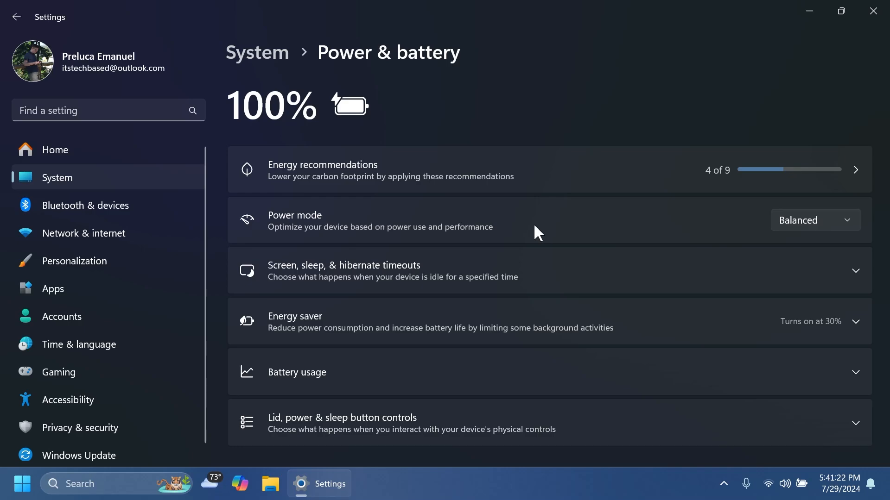
left_click(55, 150)
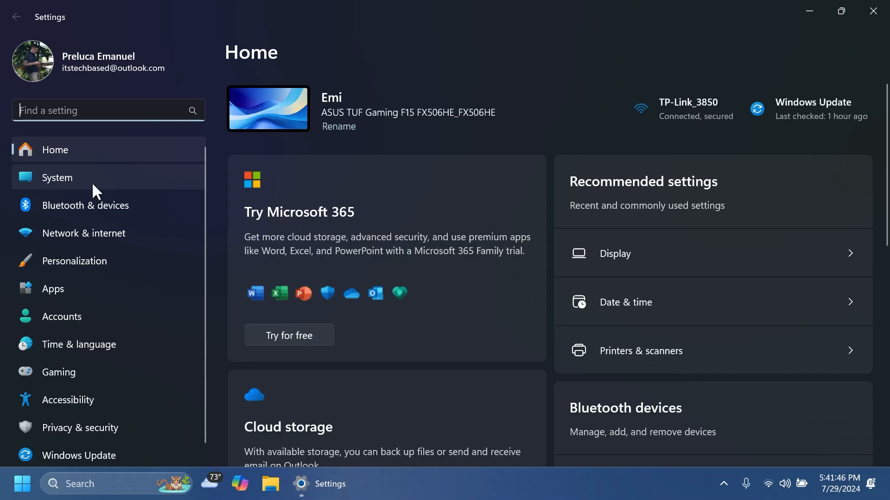
- Switch the End Task toggle to On under System > For developers
left_click(56, 178)
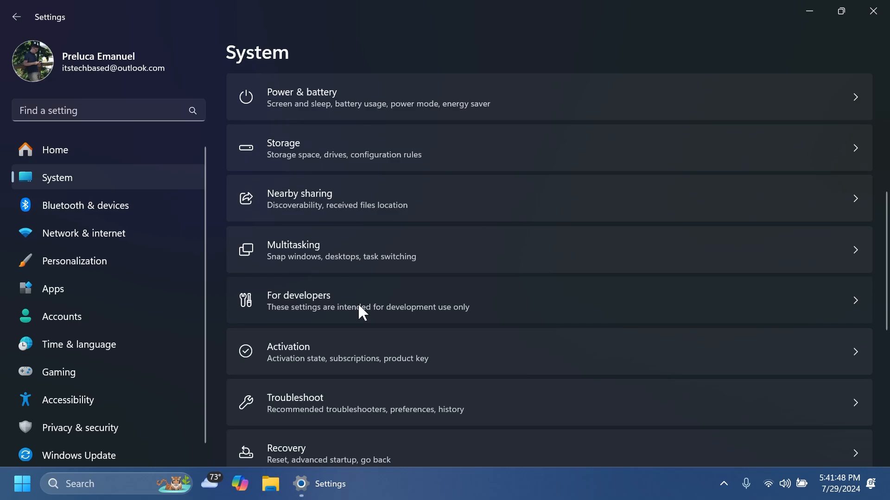
left_click(363, 300)
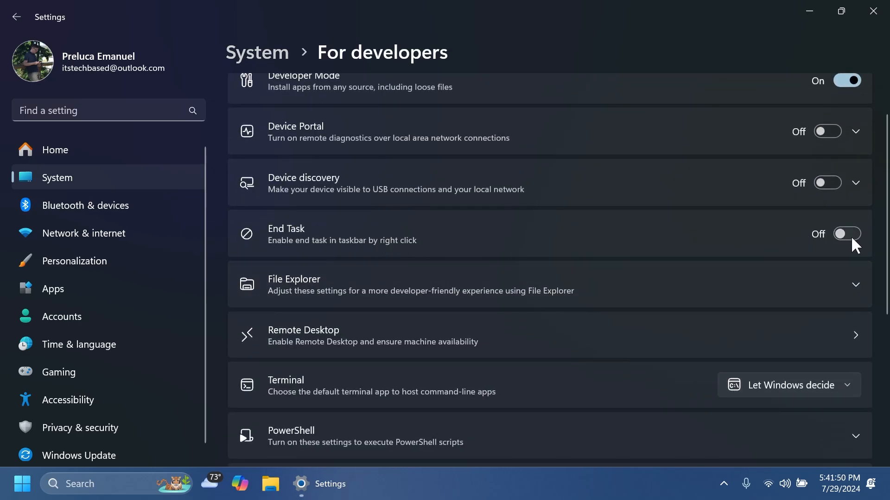
left_click(847, 233)
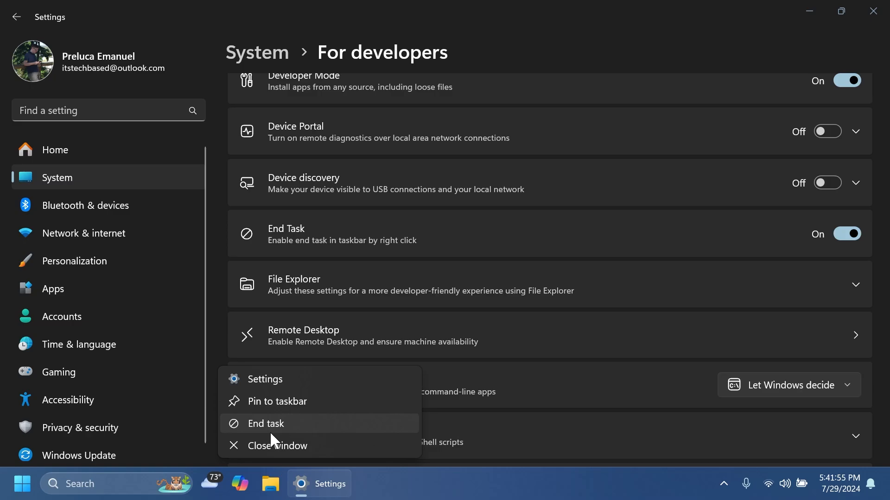
mouse_move(338, 401)
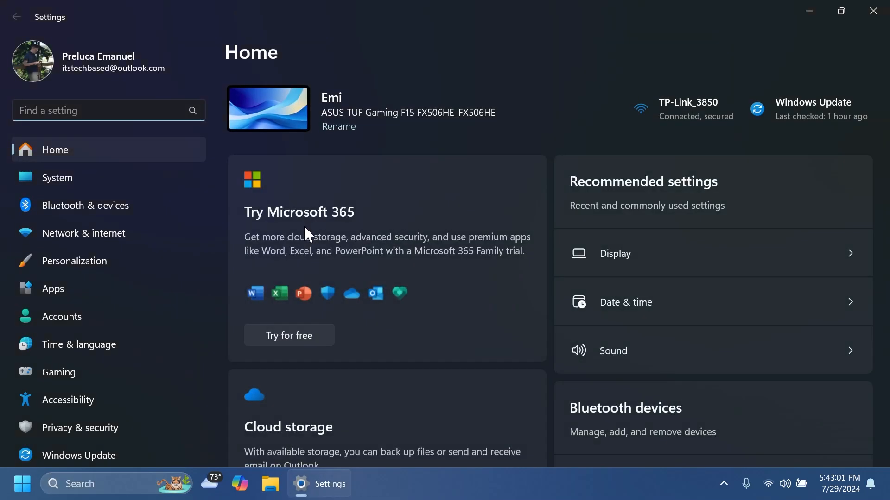
mouse_move(818, 116)
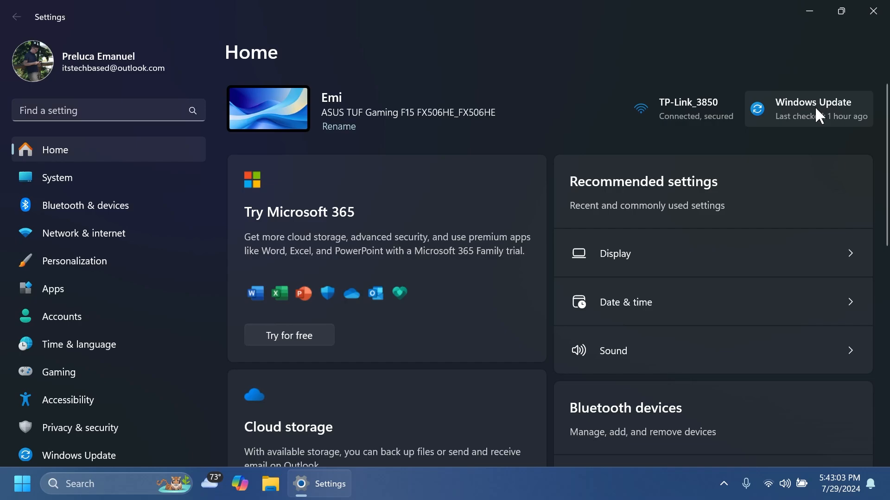
- View the Windows Update page showing the PC is up to date, then close Settings
left_click(813, 109)
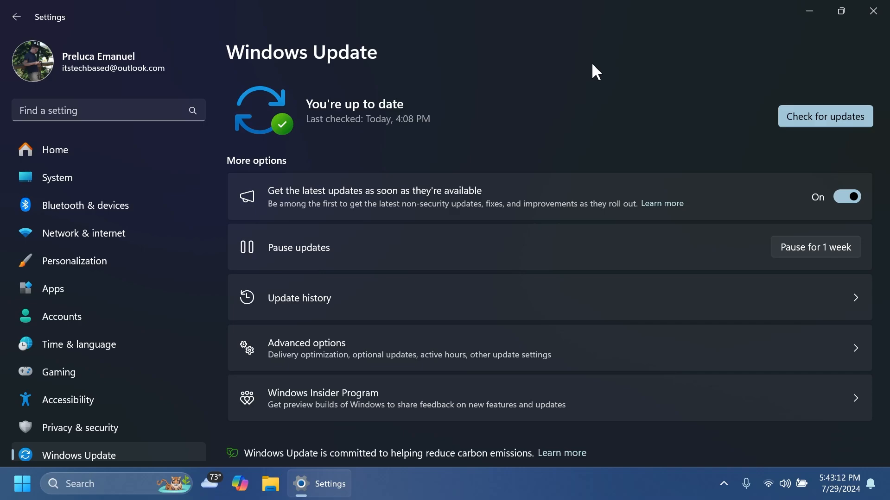
left_click(808, 11)
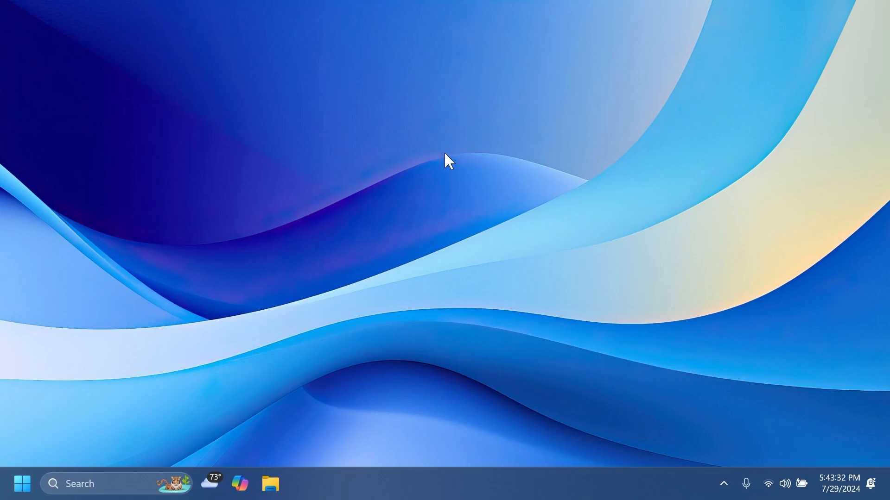
mouse_move(516, 426)
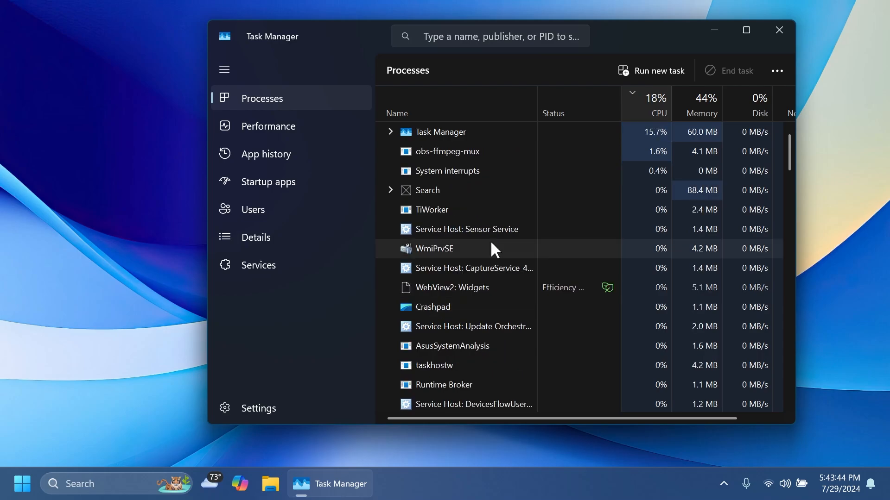
- Show the Performance overview in Task Manager, then close it
left_click(269, 126)
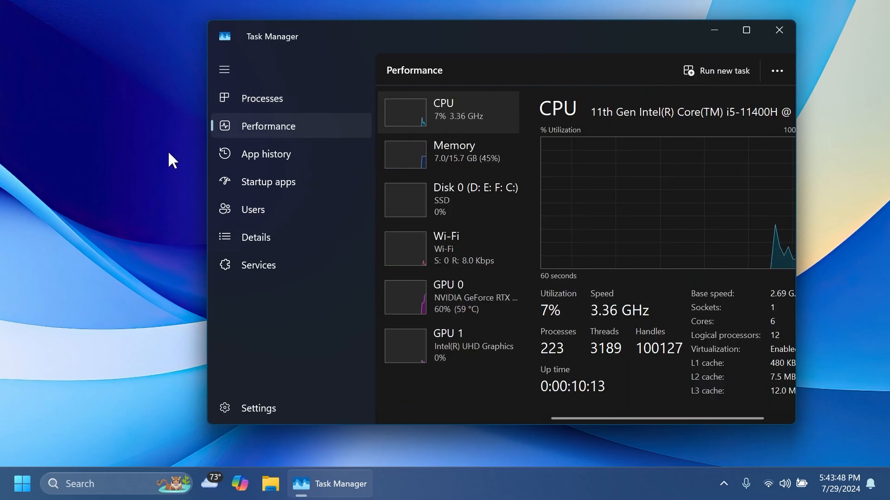
left_click(778, 30)
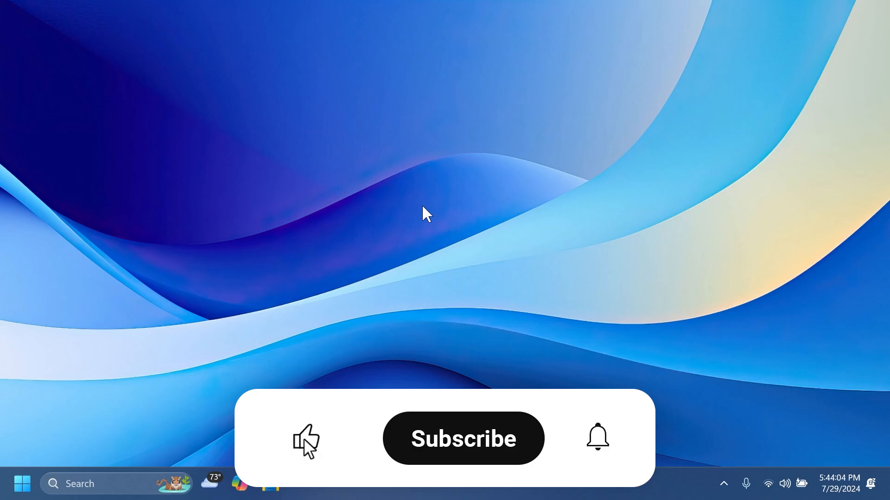
left_click(462, 438)
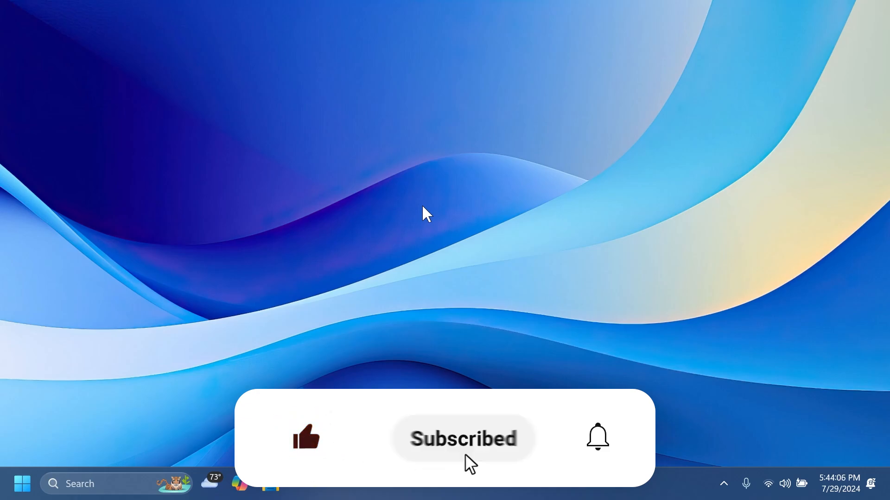